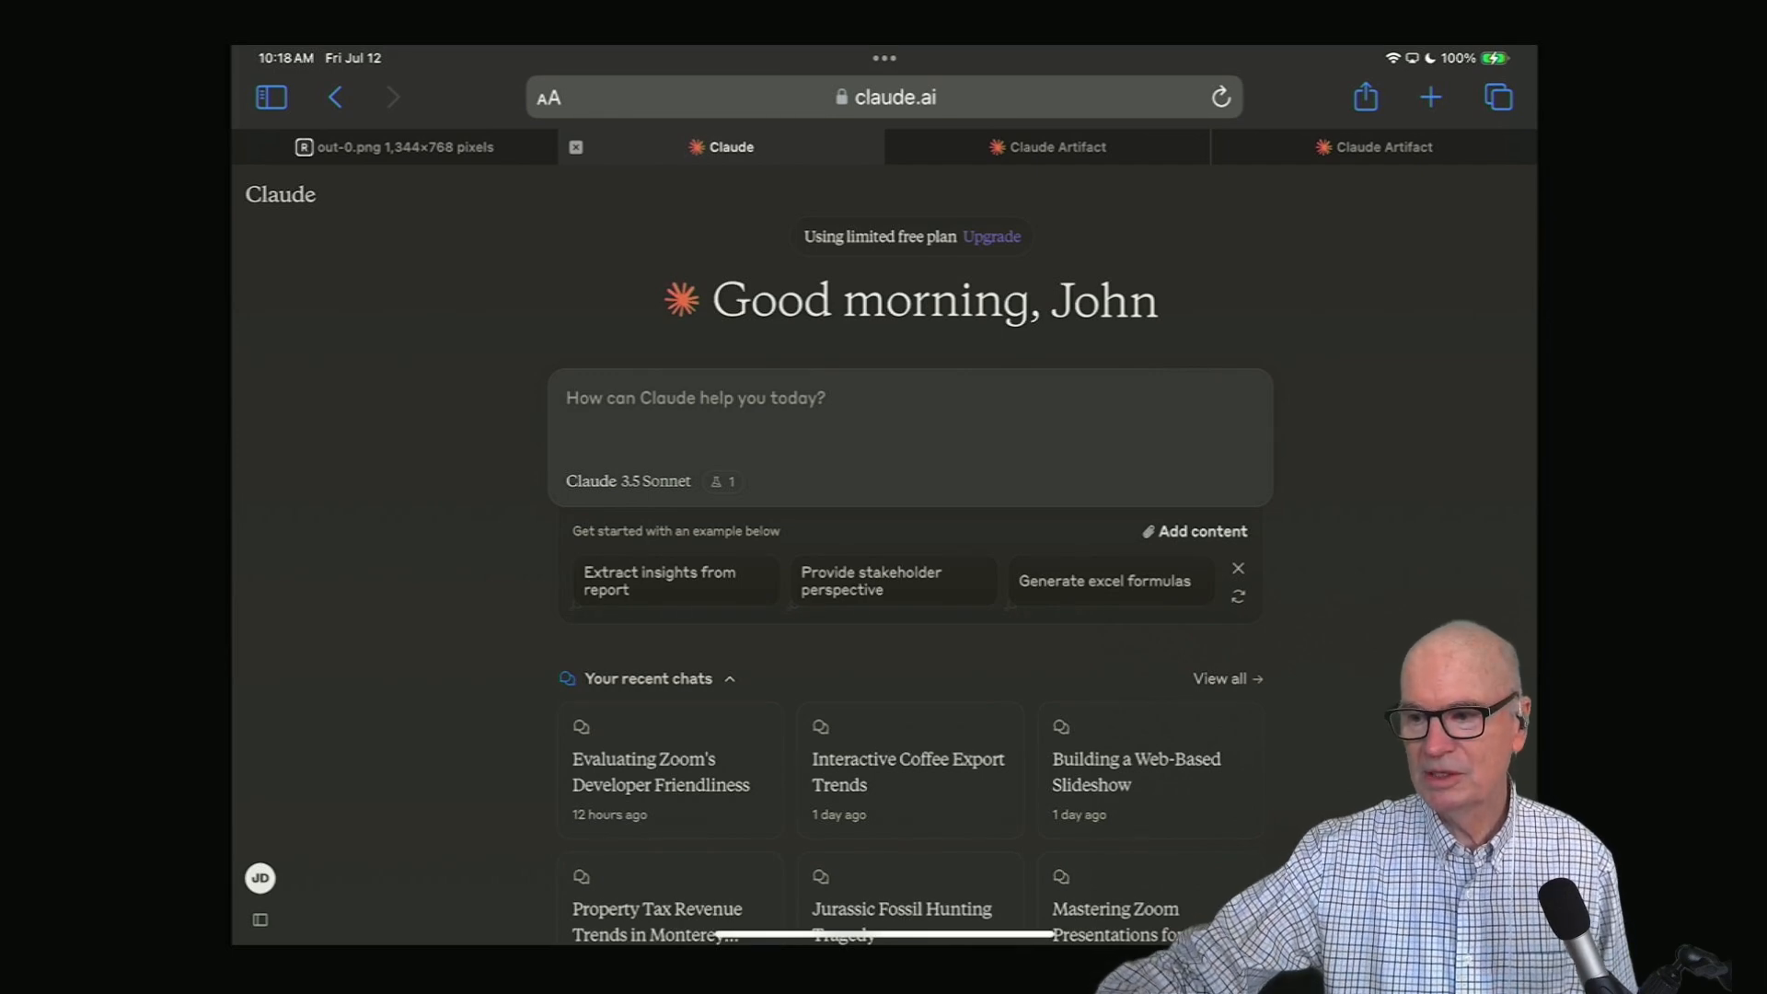
- Reopen the Interactive Coffee Export Trends chat and scroll up to its six-region exports graph
{"action": "left_click", "coordinate": [905, 772]}
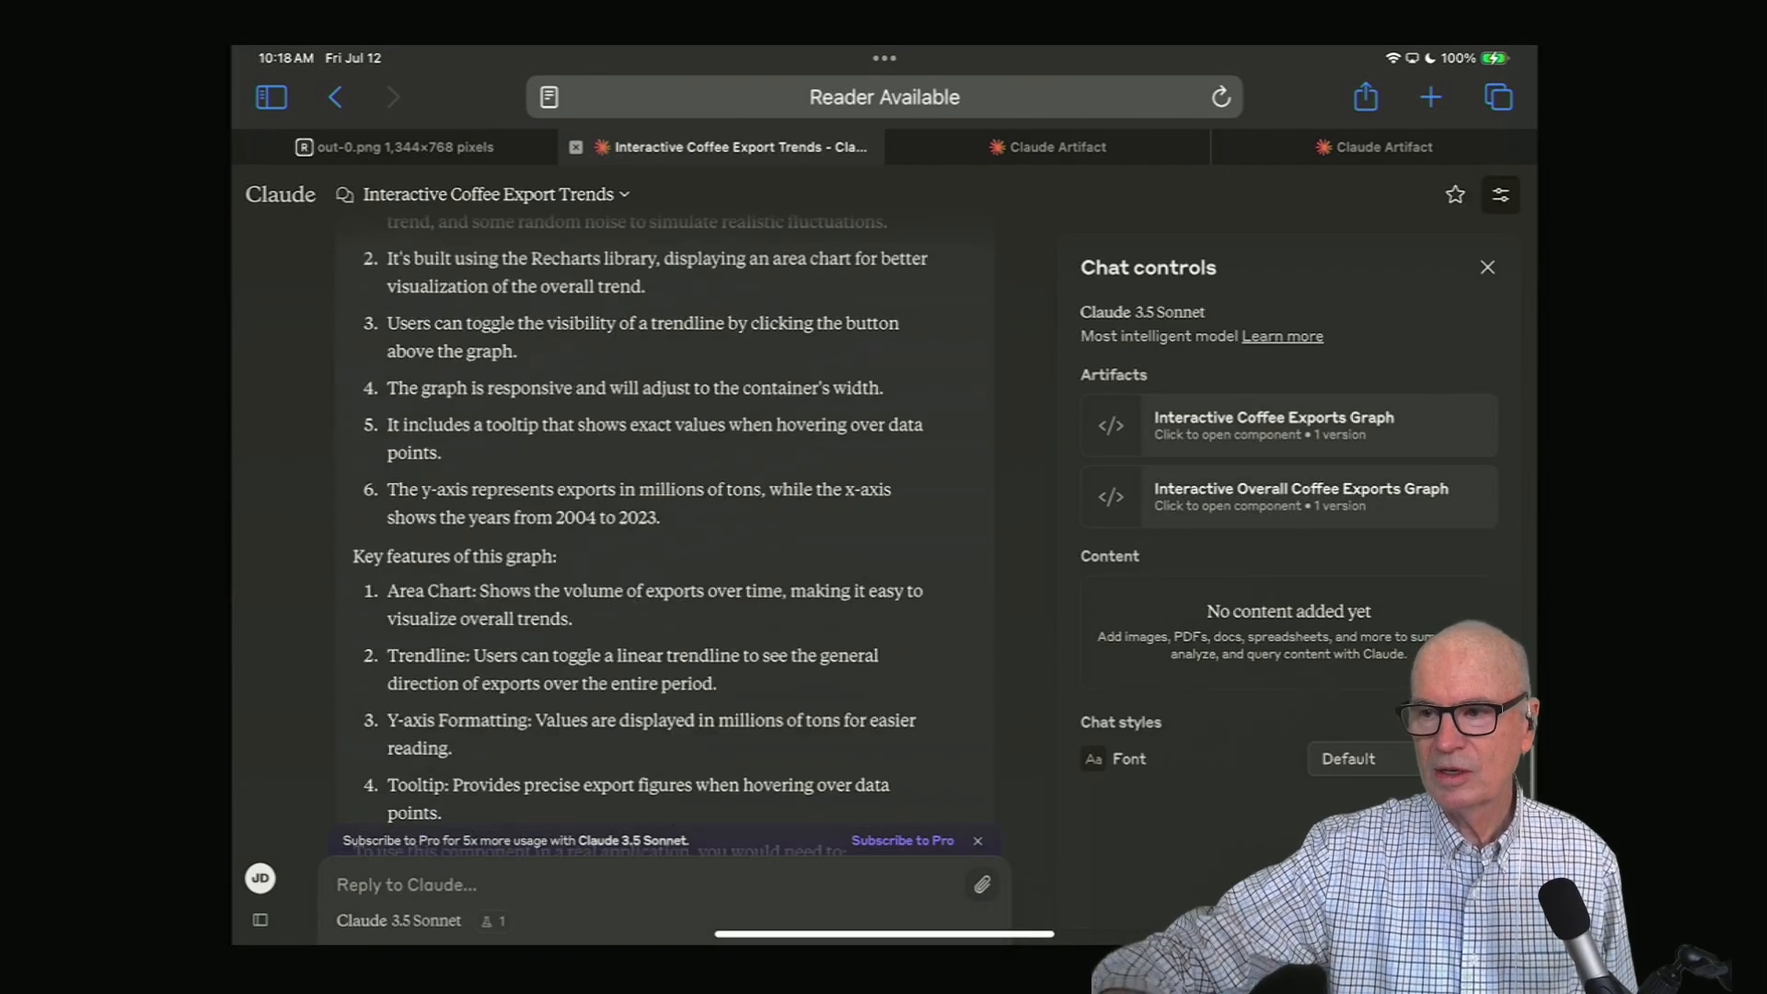
{"action": "scroll", "scroll_direction": "up", "scroll_amount": 3}
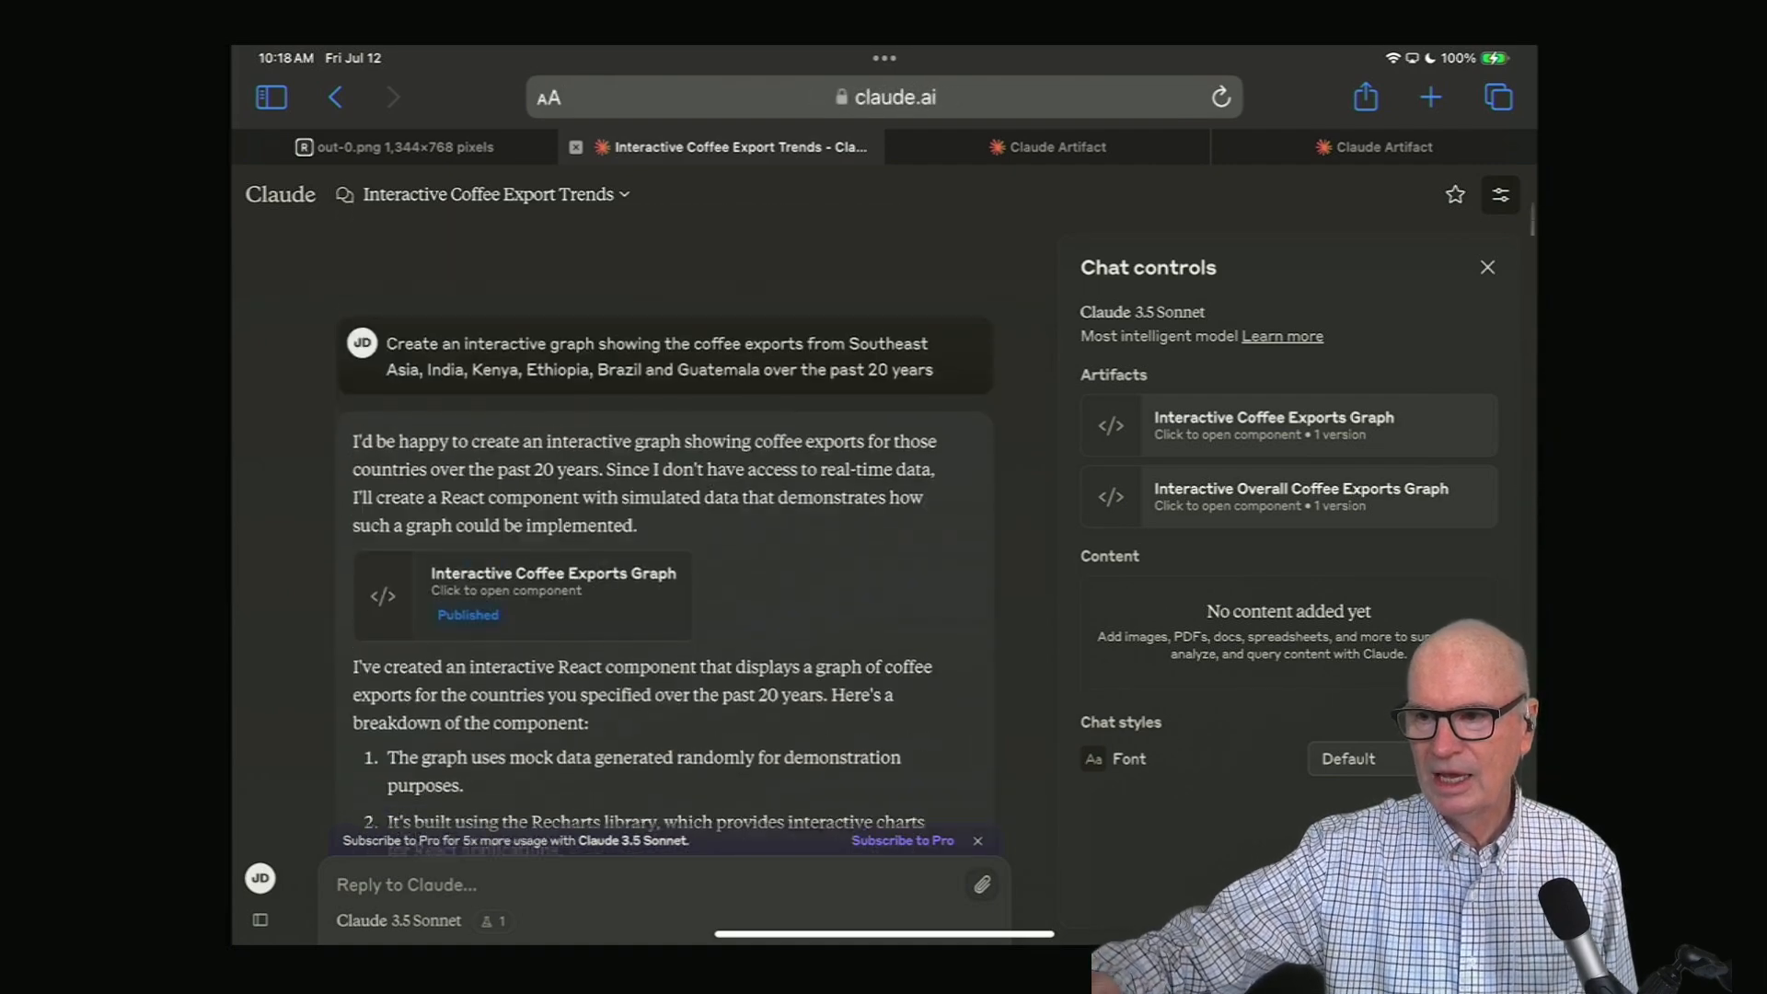
{"action": "scroll", "scroll_direction": "up", "scroll_amount": 3}
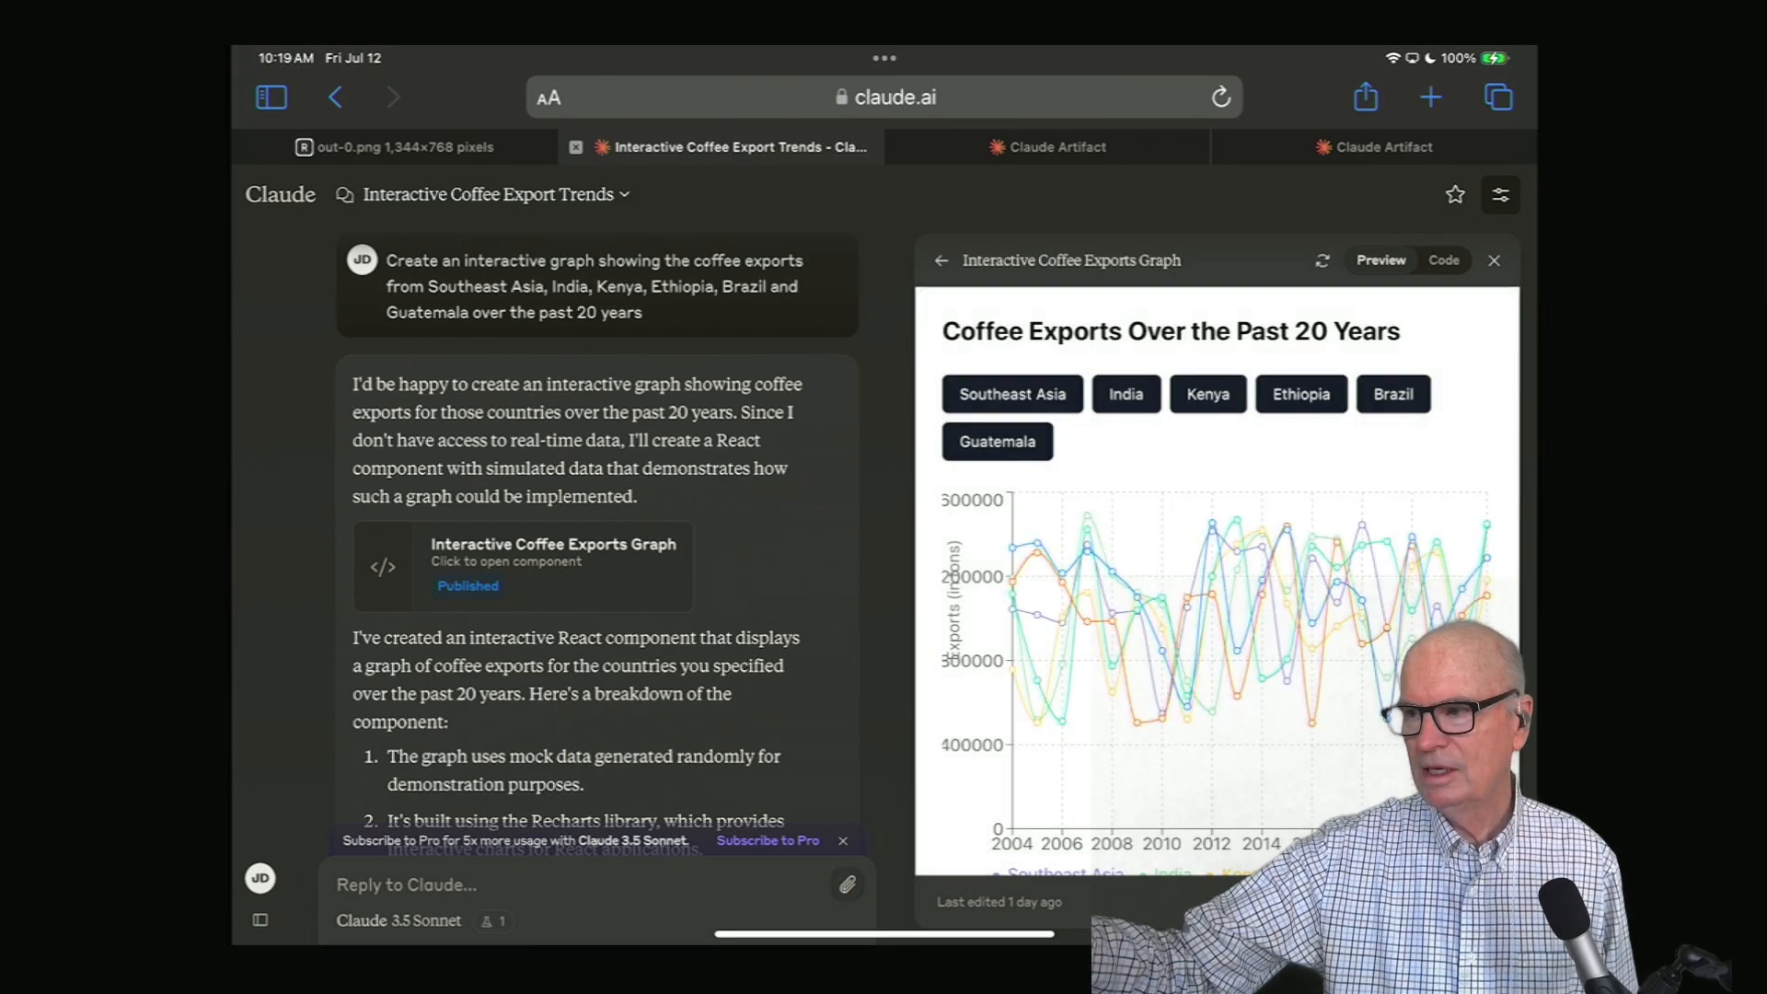
{"action": "left_click", "coordinate": [1444, 260]}
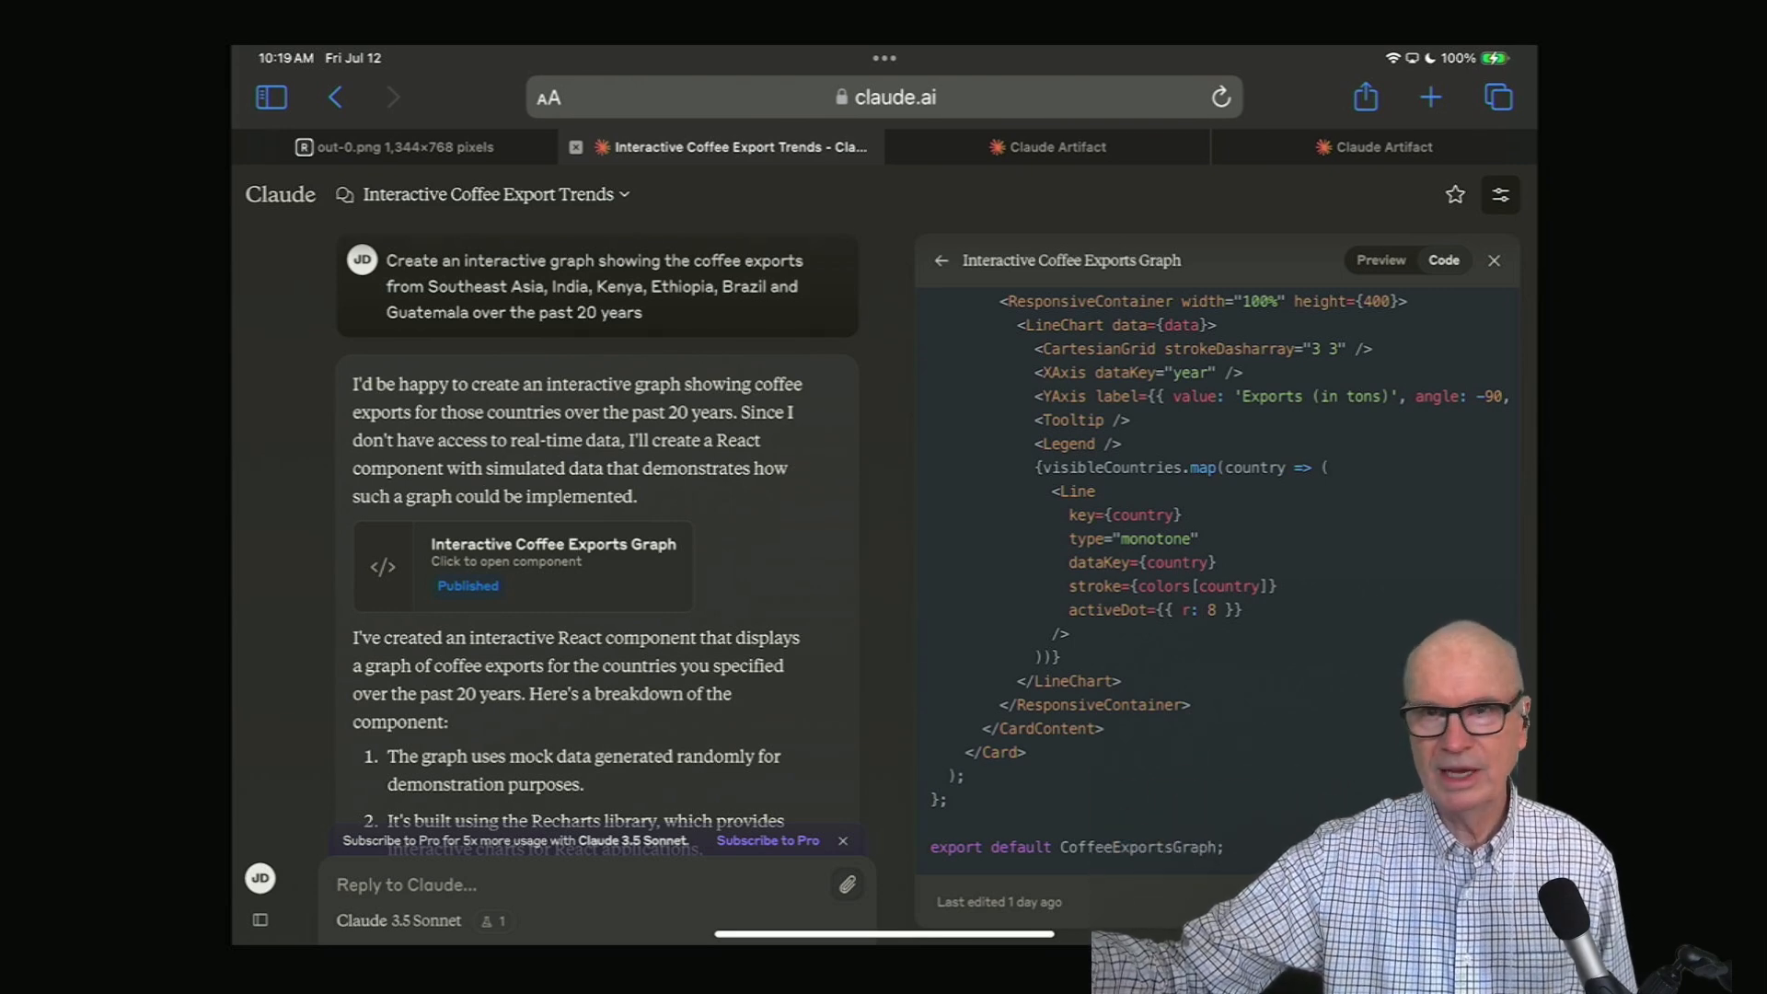
{"action": "left_click", "coordinate": [1380, 260]}
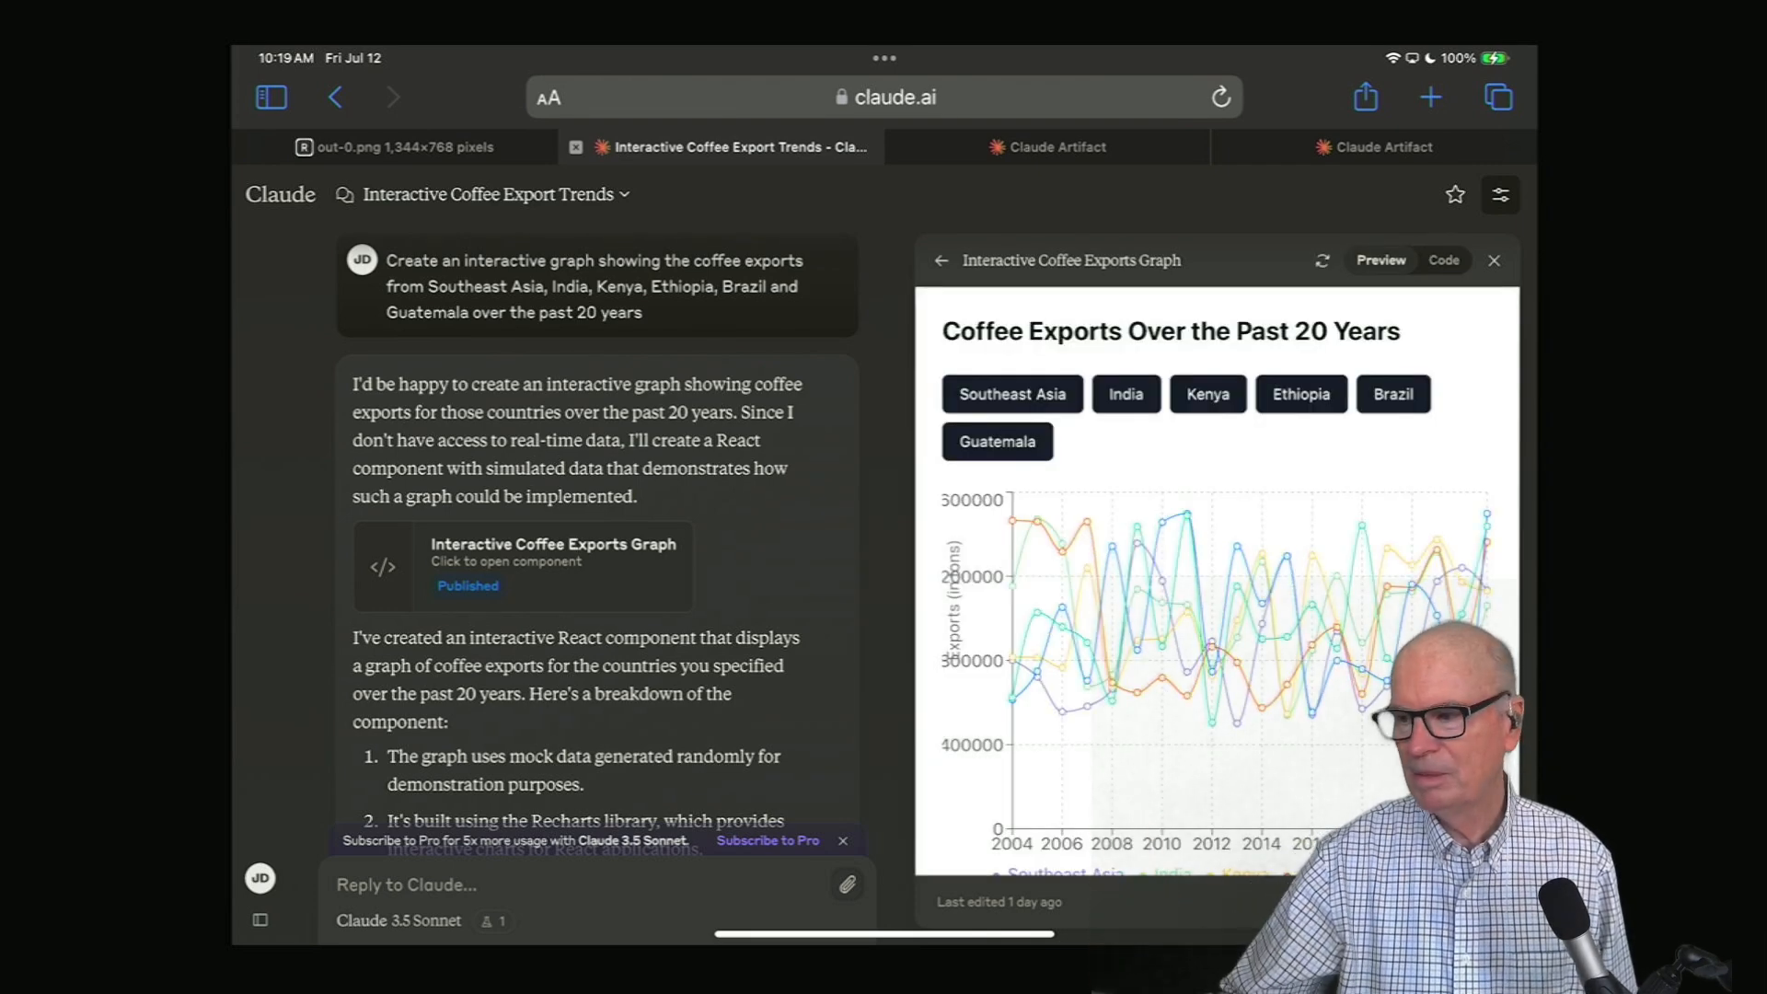
{"action": "left_click", "coordinate": [466, 585]}
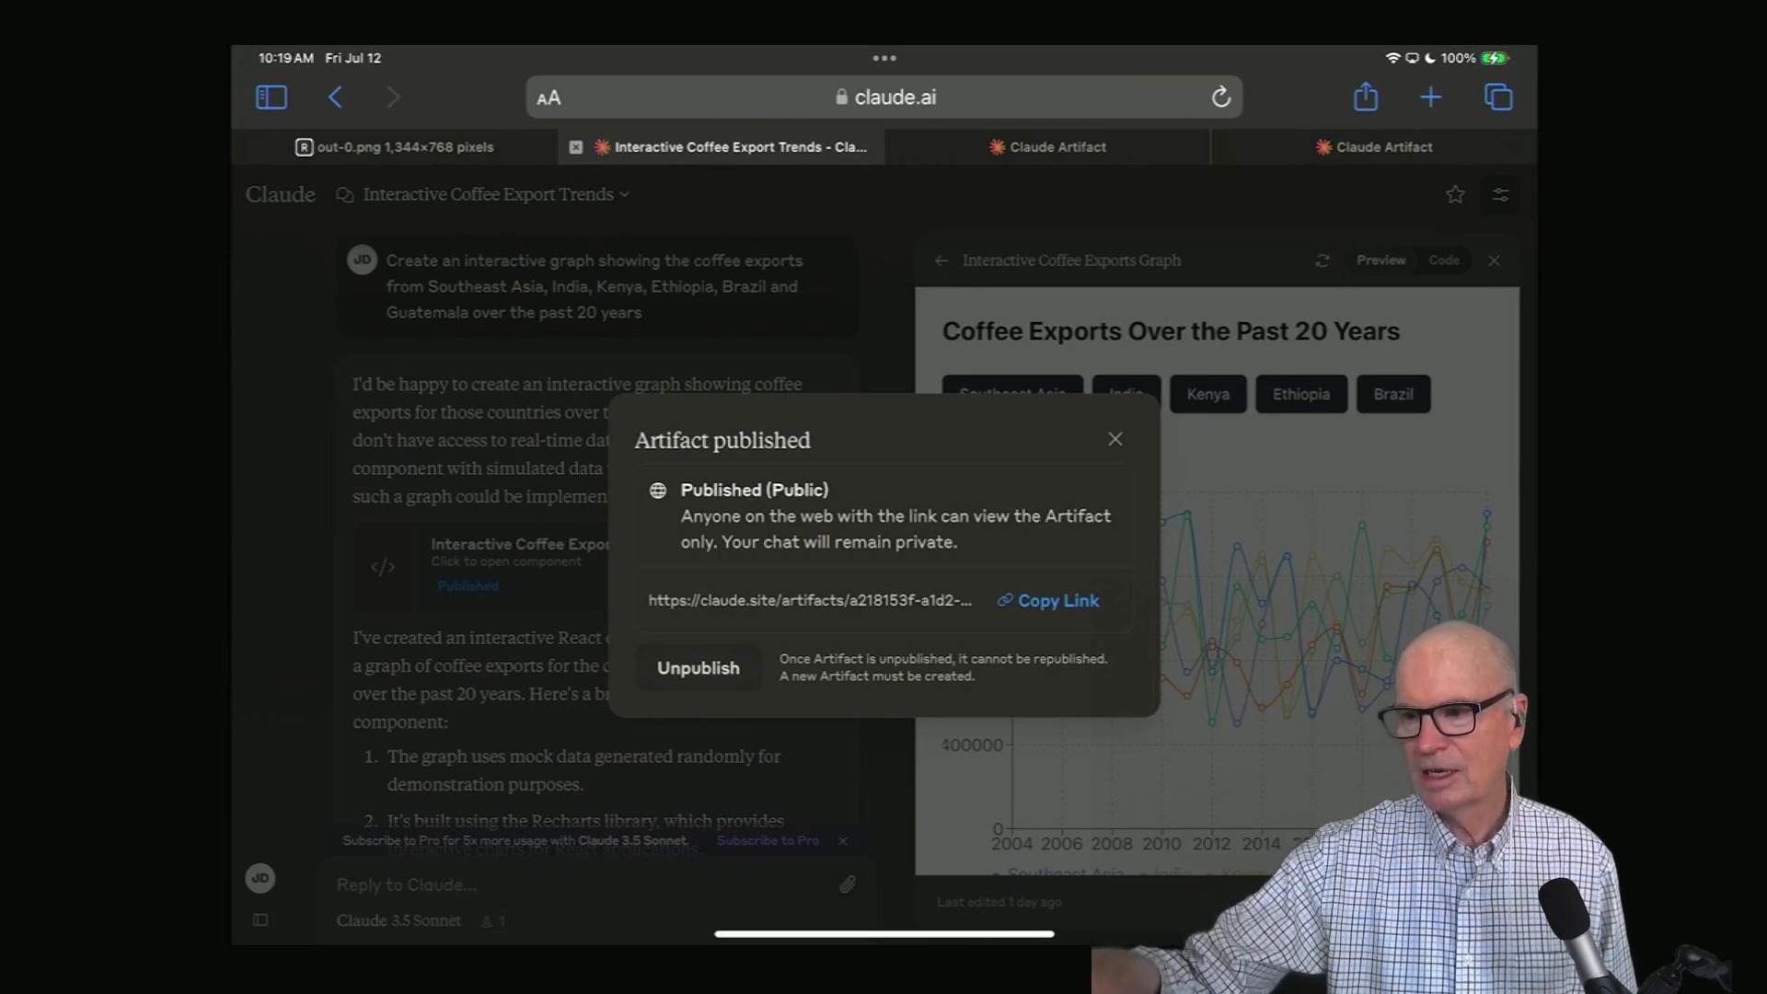
{"action": "left_click", "coordinate": [1114, 438]}
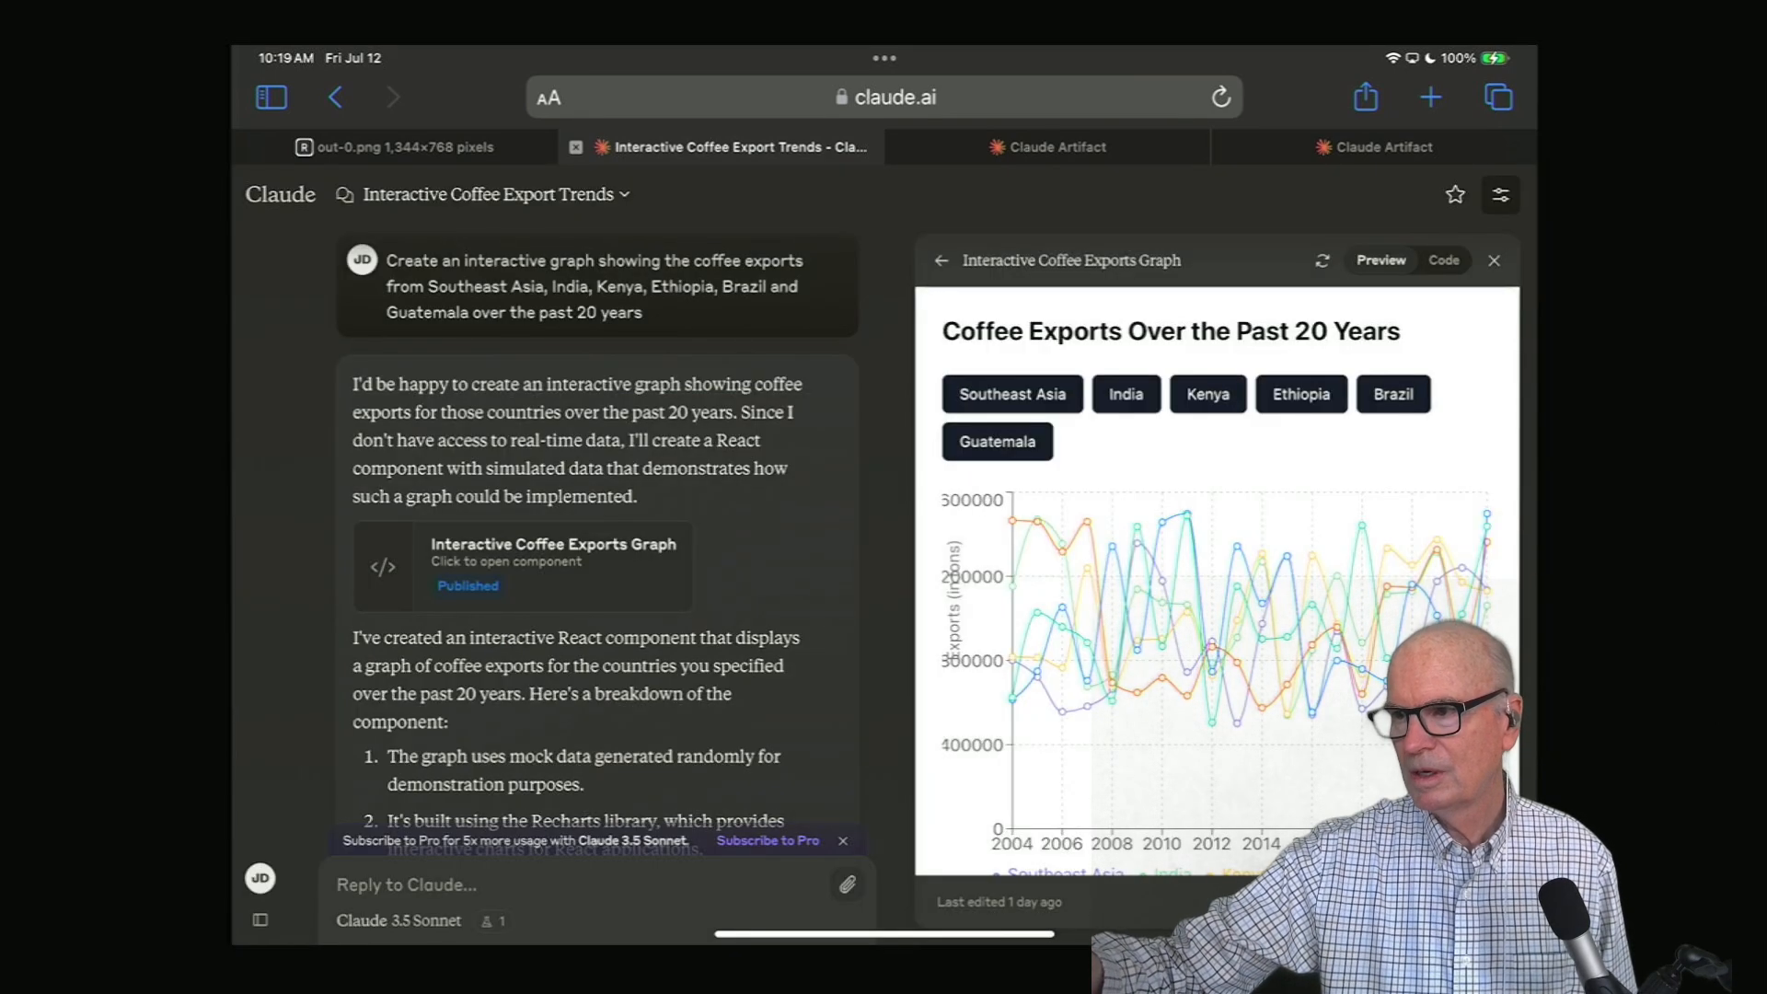
{"action": "left_click", "coordinate": [1046, 147]}
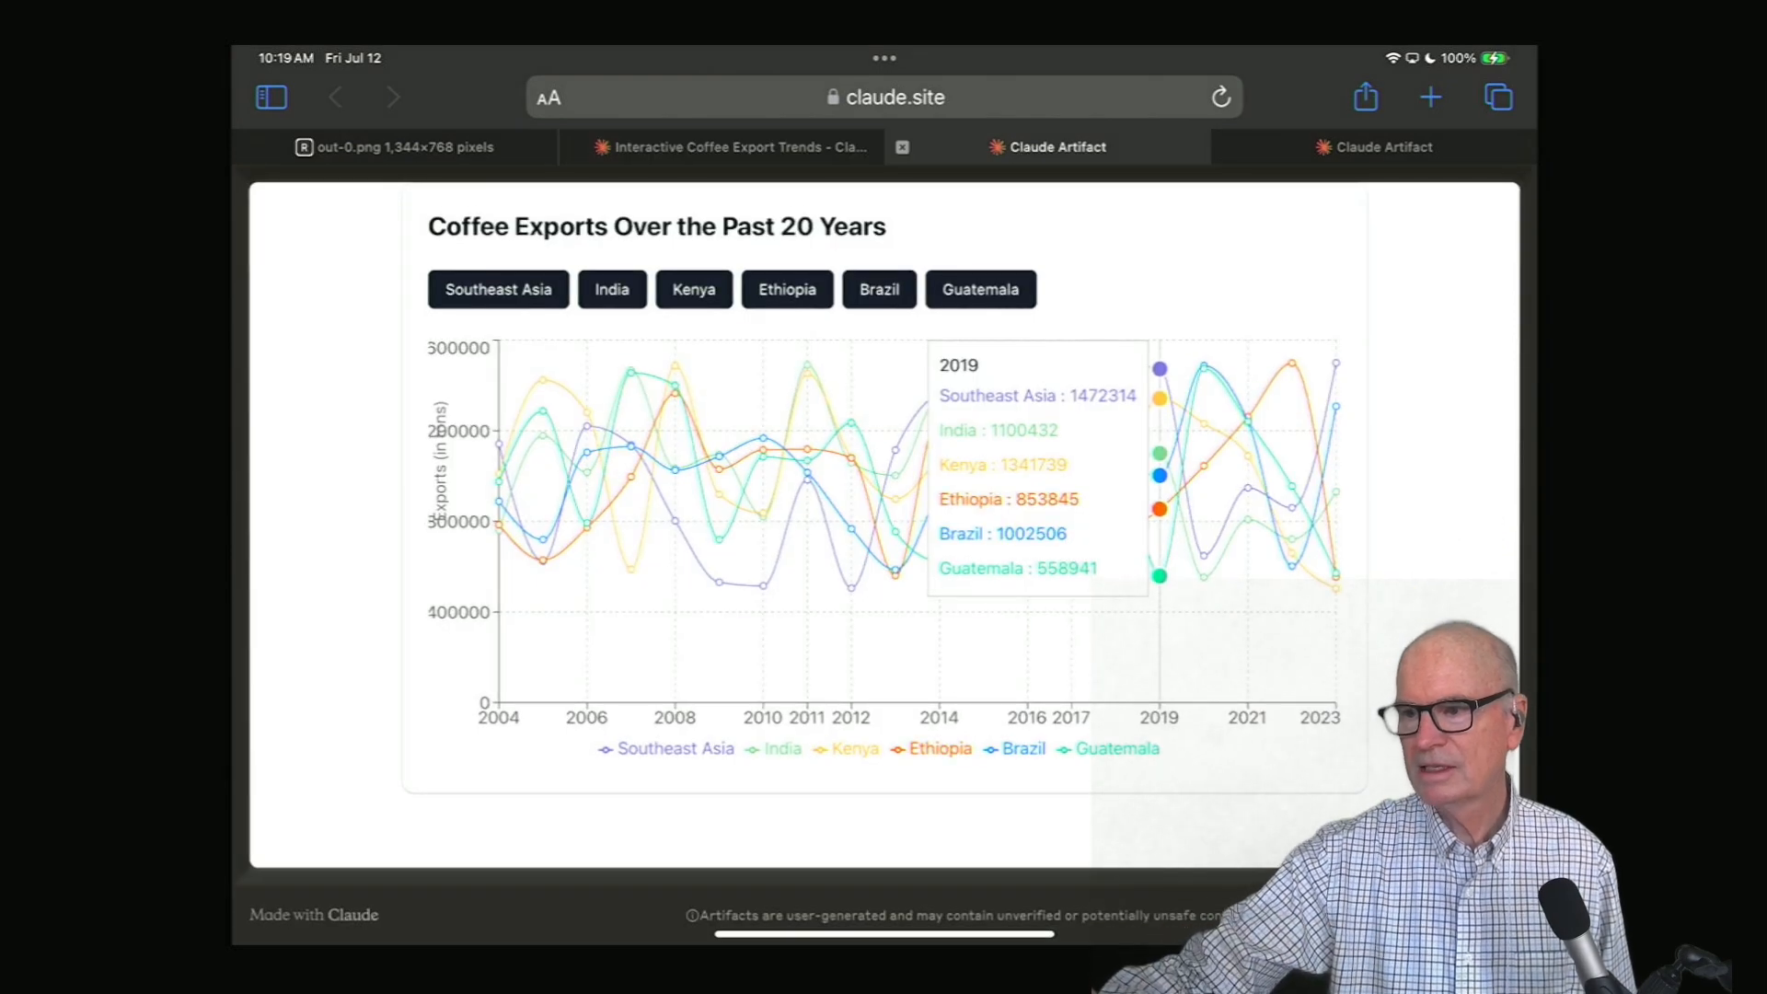
{"action": "mouse_move", "coordinate": [803, 474]}
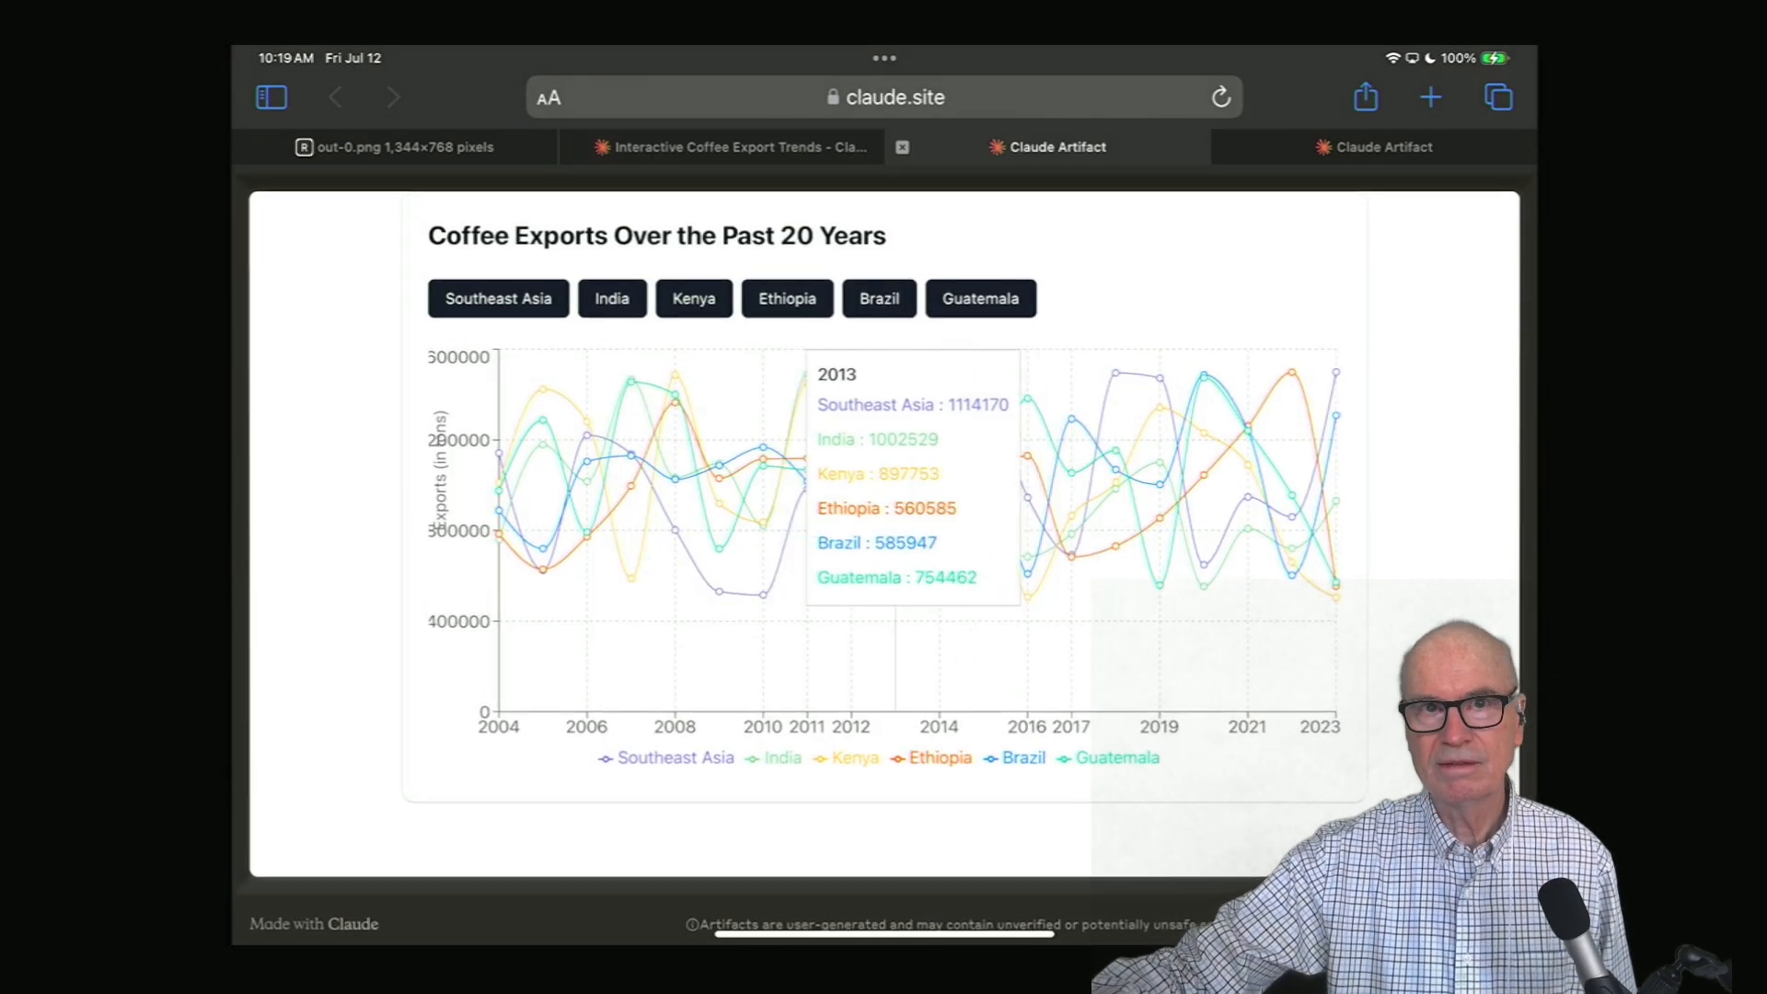
{"action": "mouse_move", "coordinate": [1204, 466]}
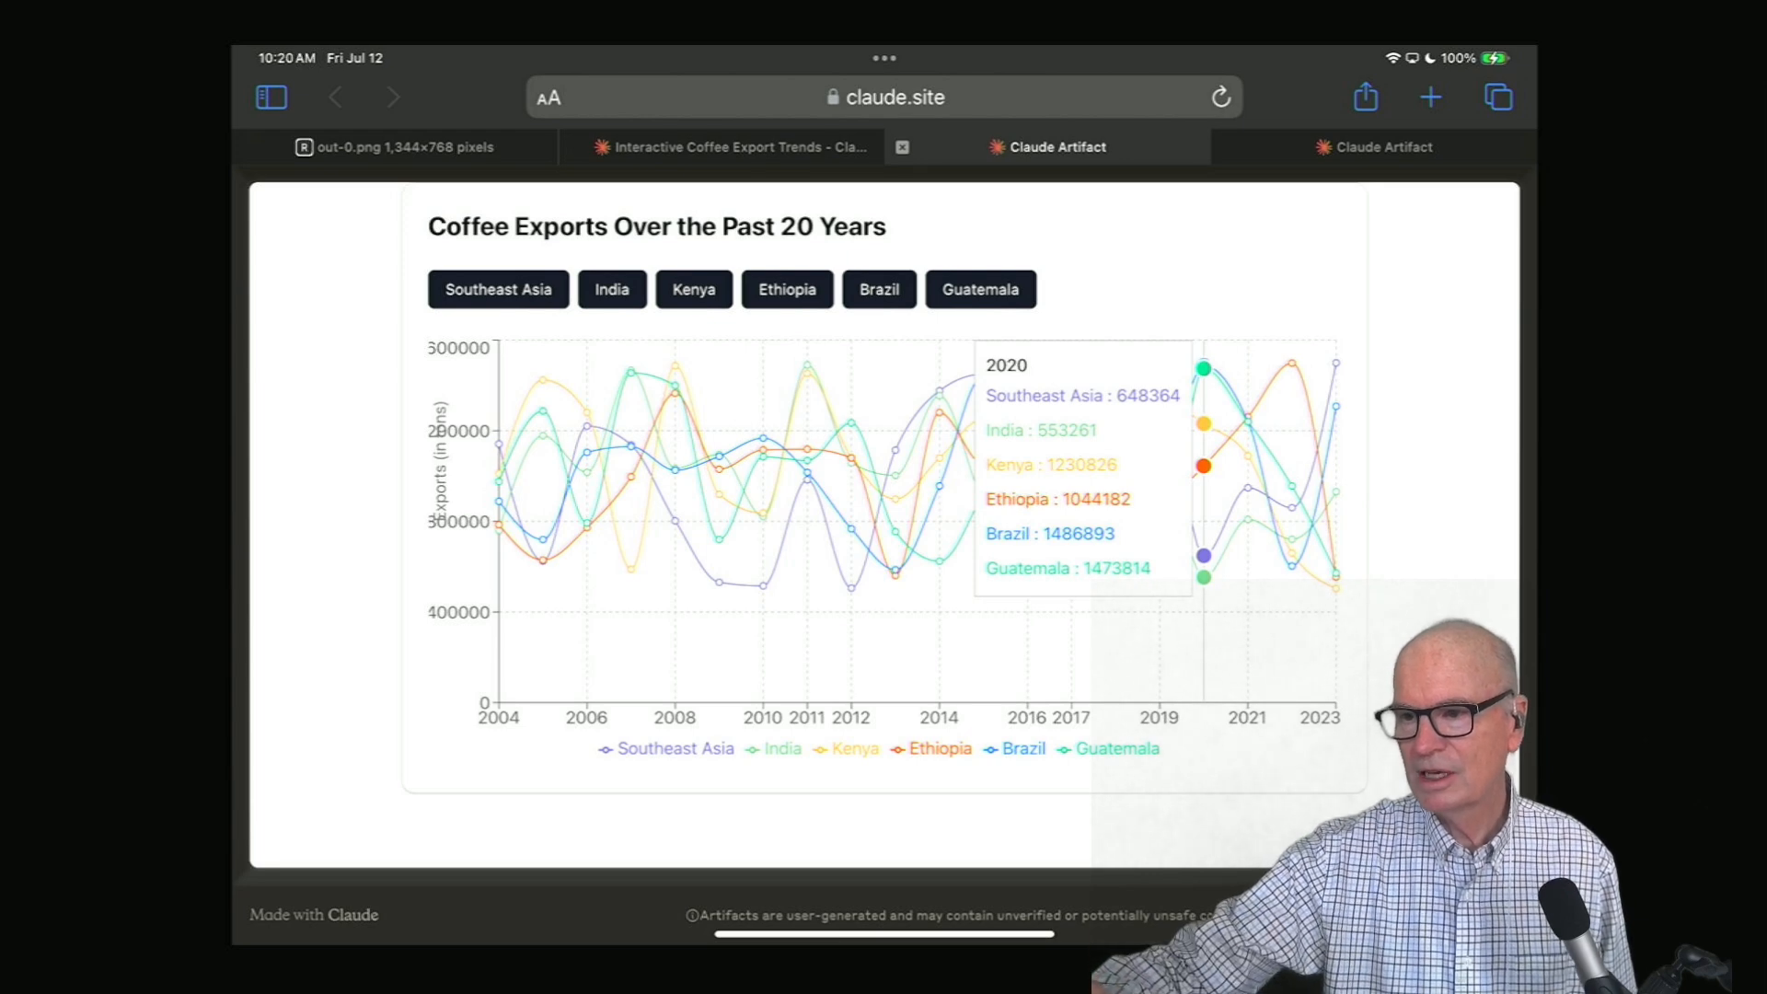
{"action": "mouse_move", "coordinate": [674, 470]}
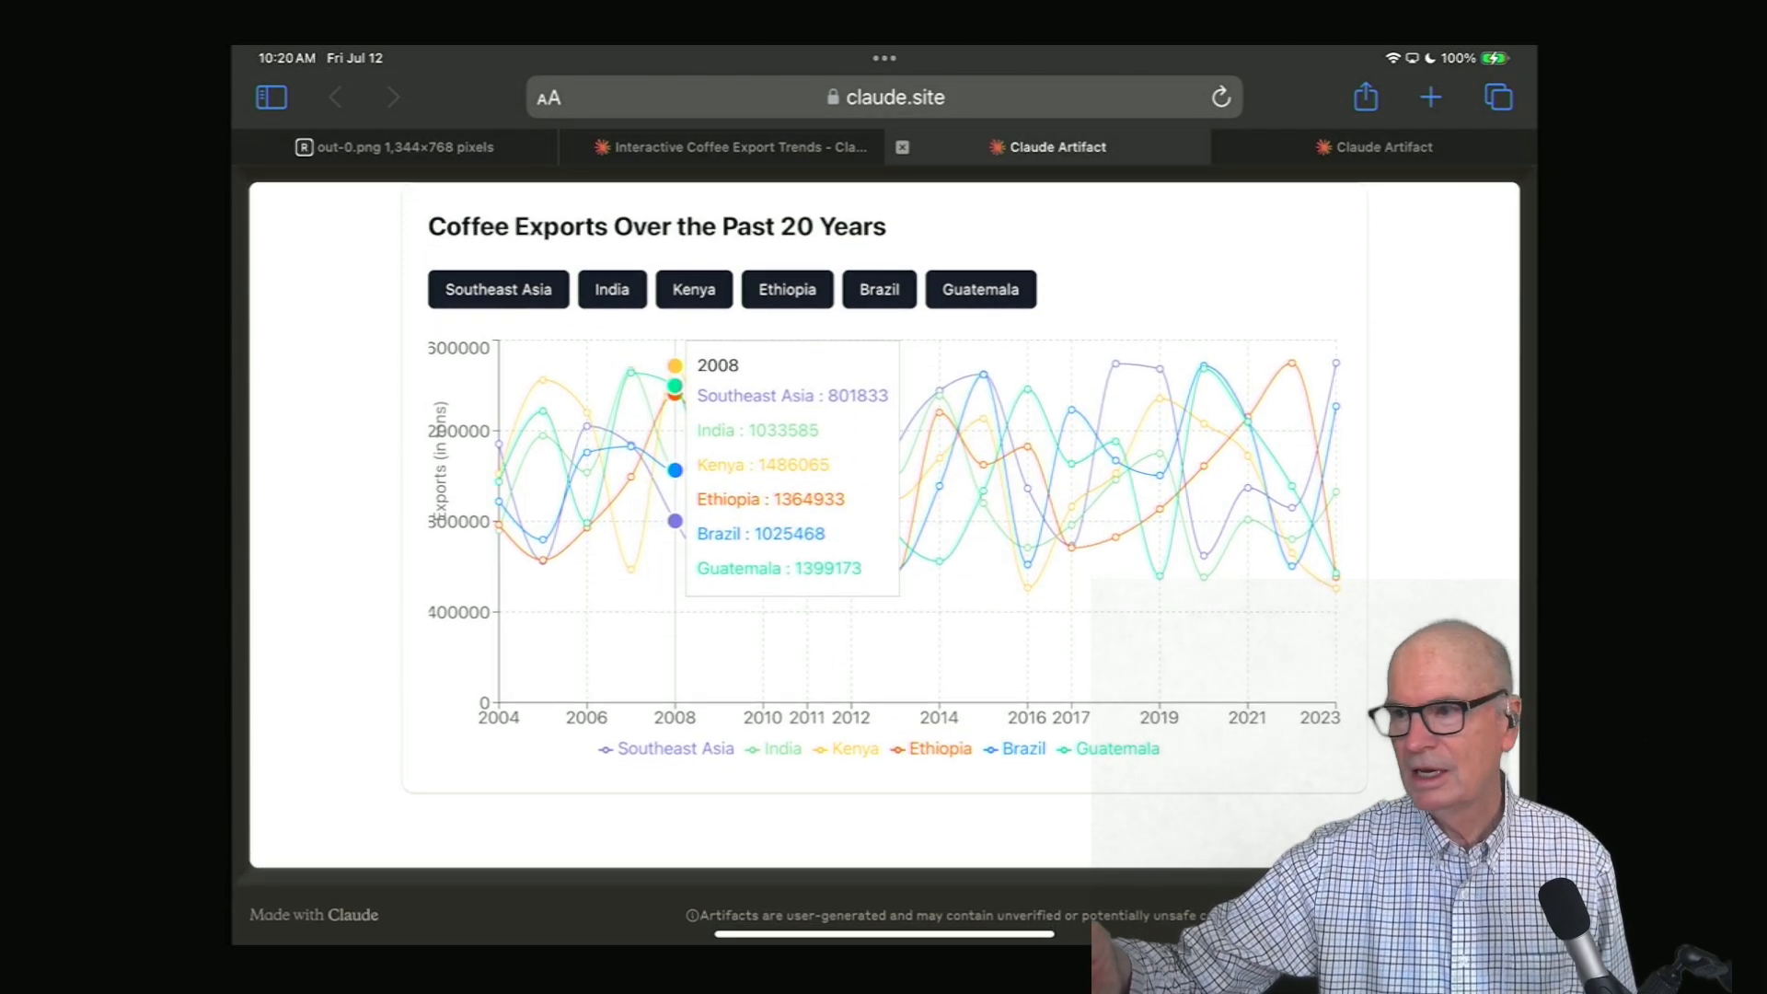
{"action": "left_click", "coordinate": [733, 146]}
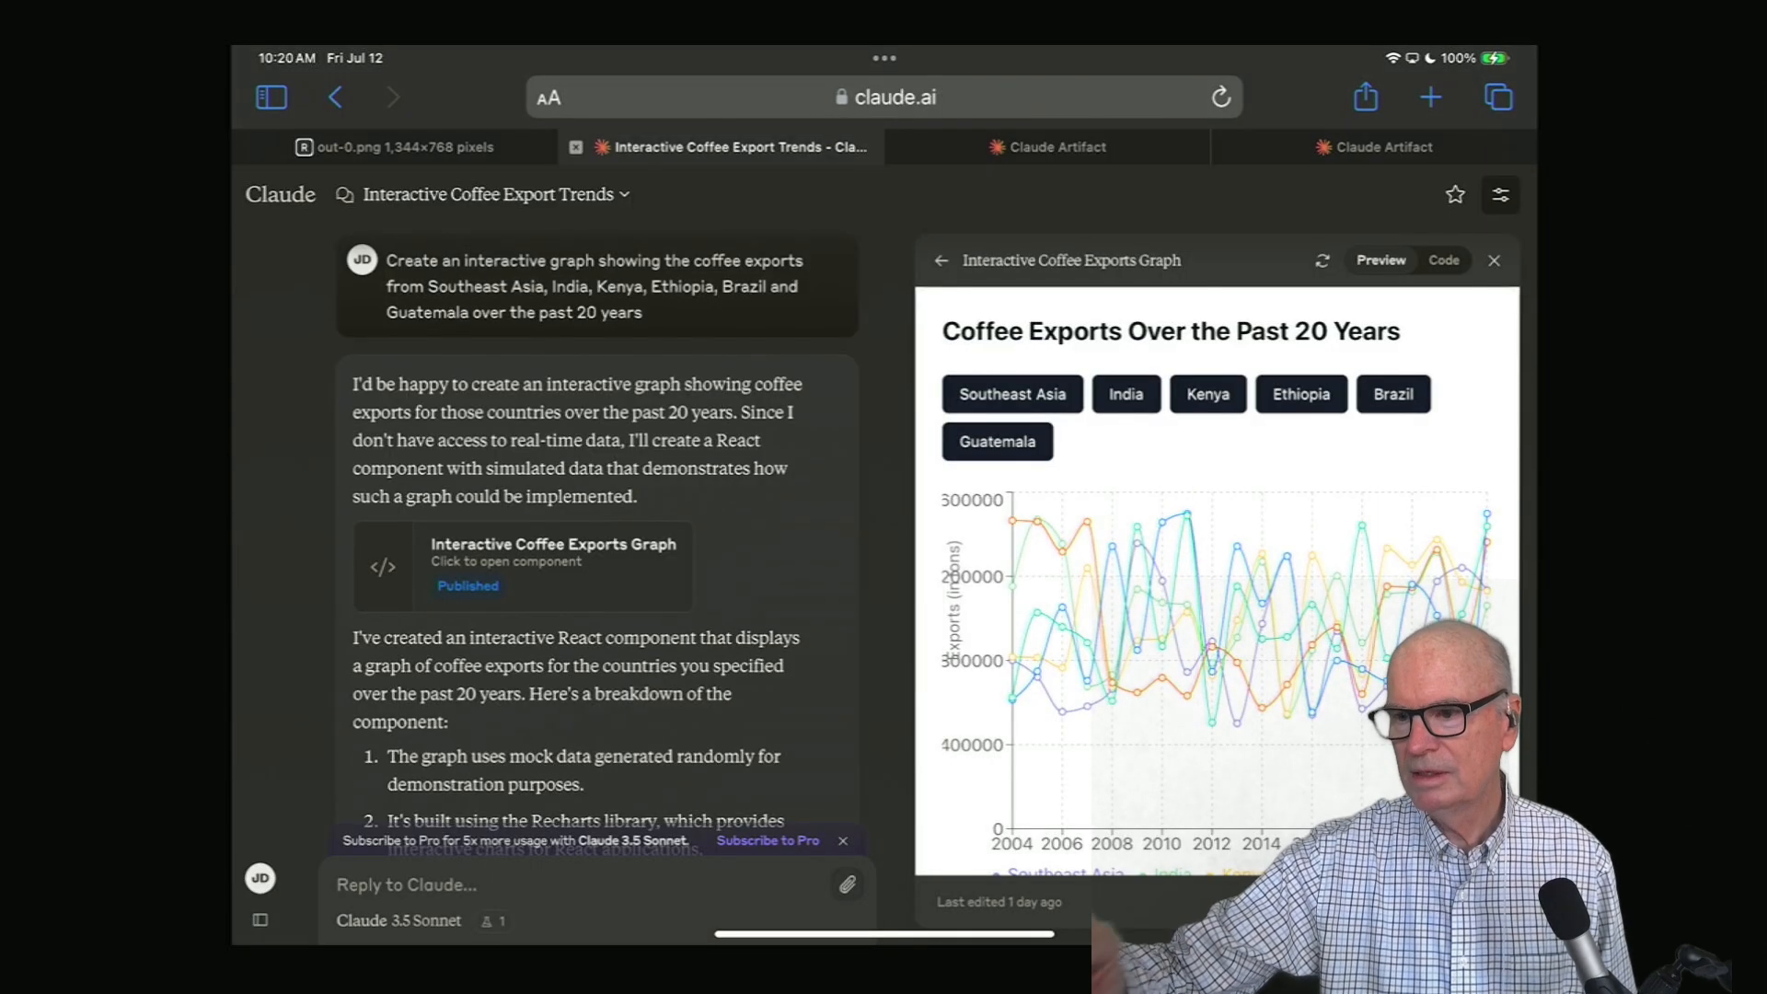
- Scroll down past the fluctuation explanations to the published overall coffee exports graph
{"action": "scroll", "scroll_direction": "down", "scroll_amount": 3}
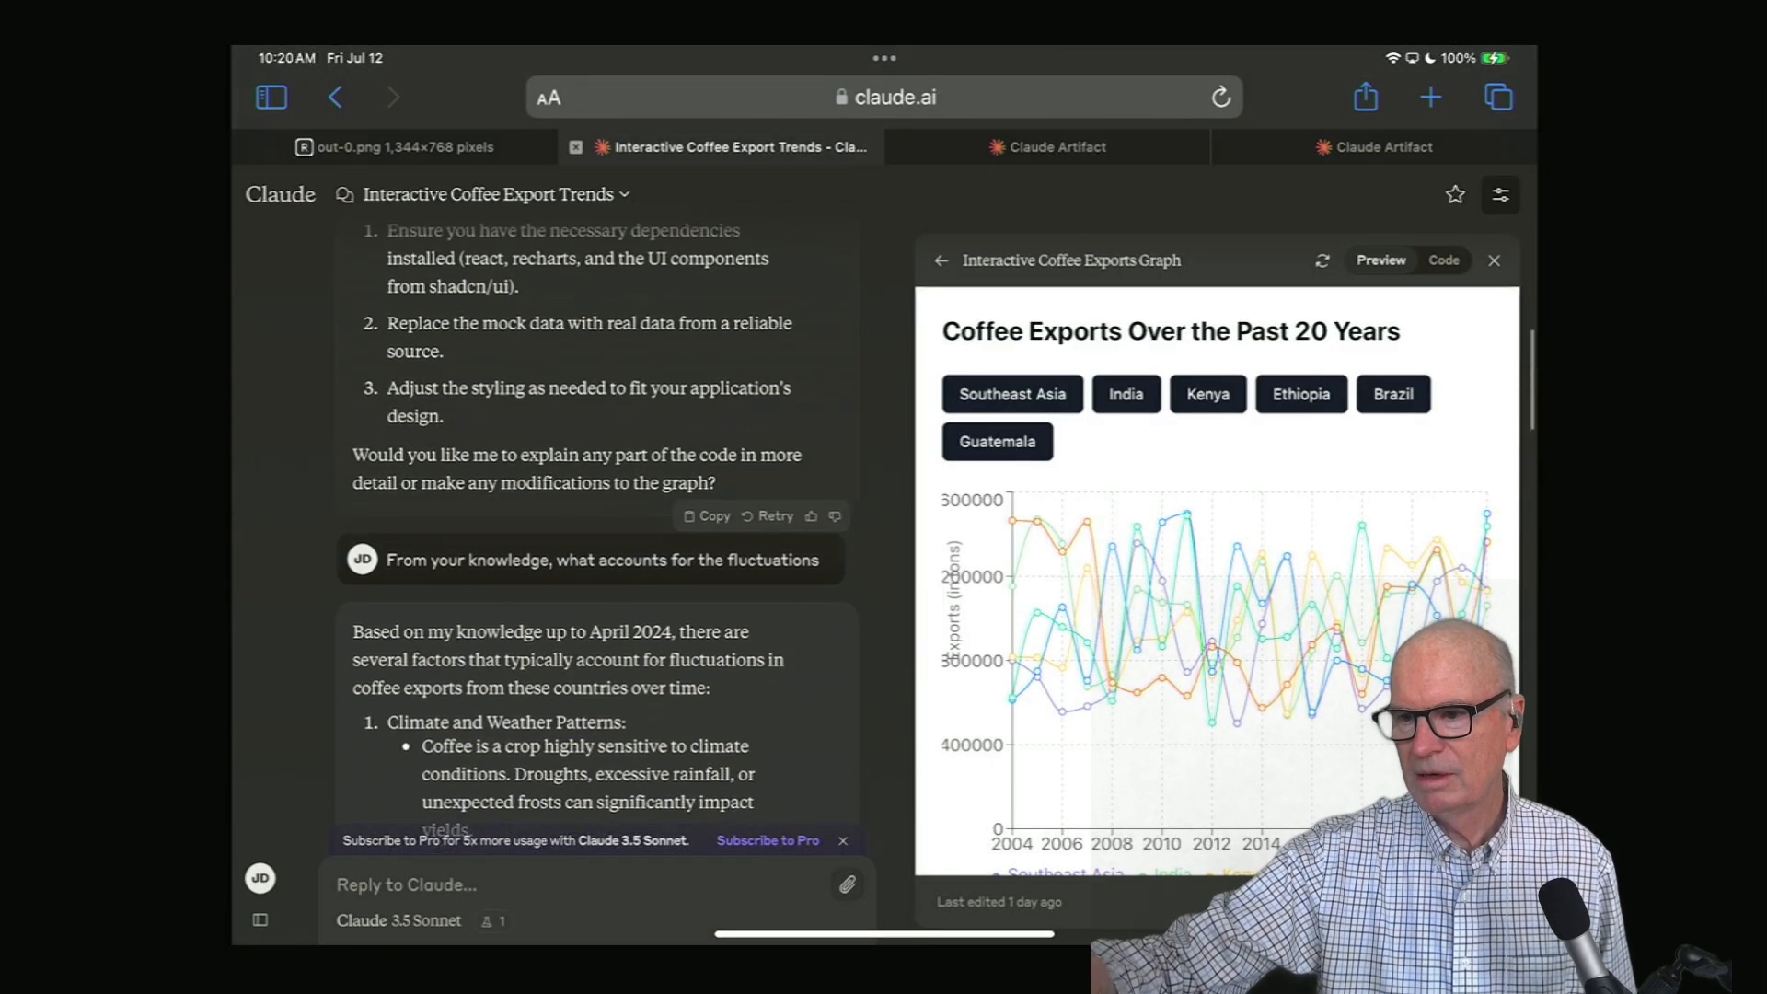
{"action": "scroll", "scroll_direction": "down", "scroll_amount": 3}
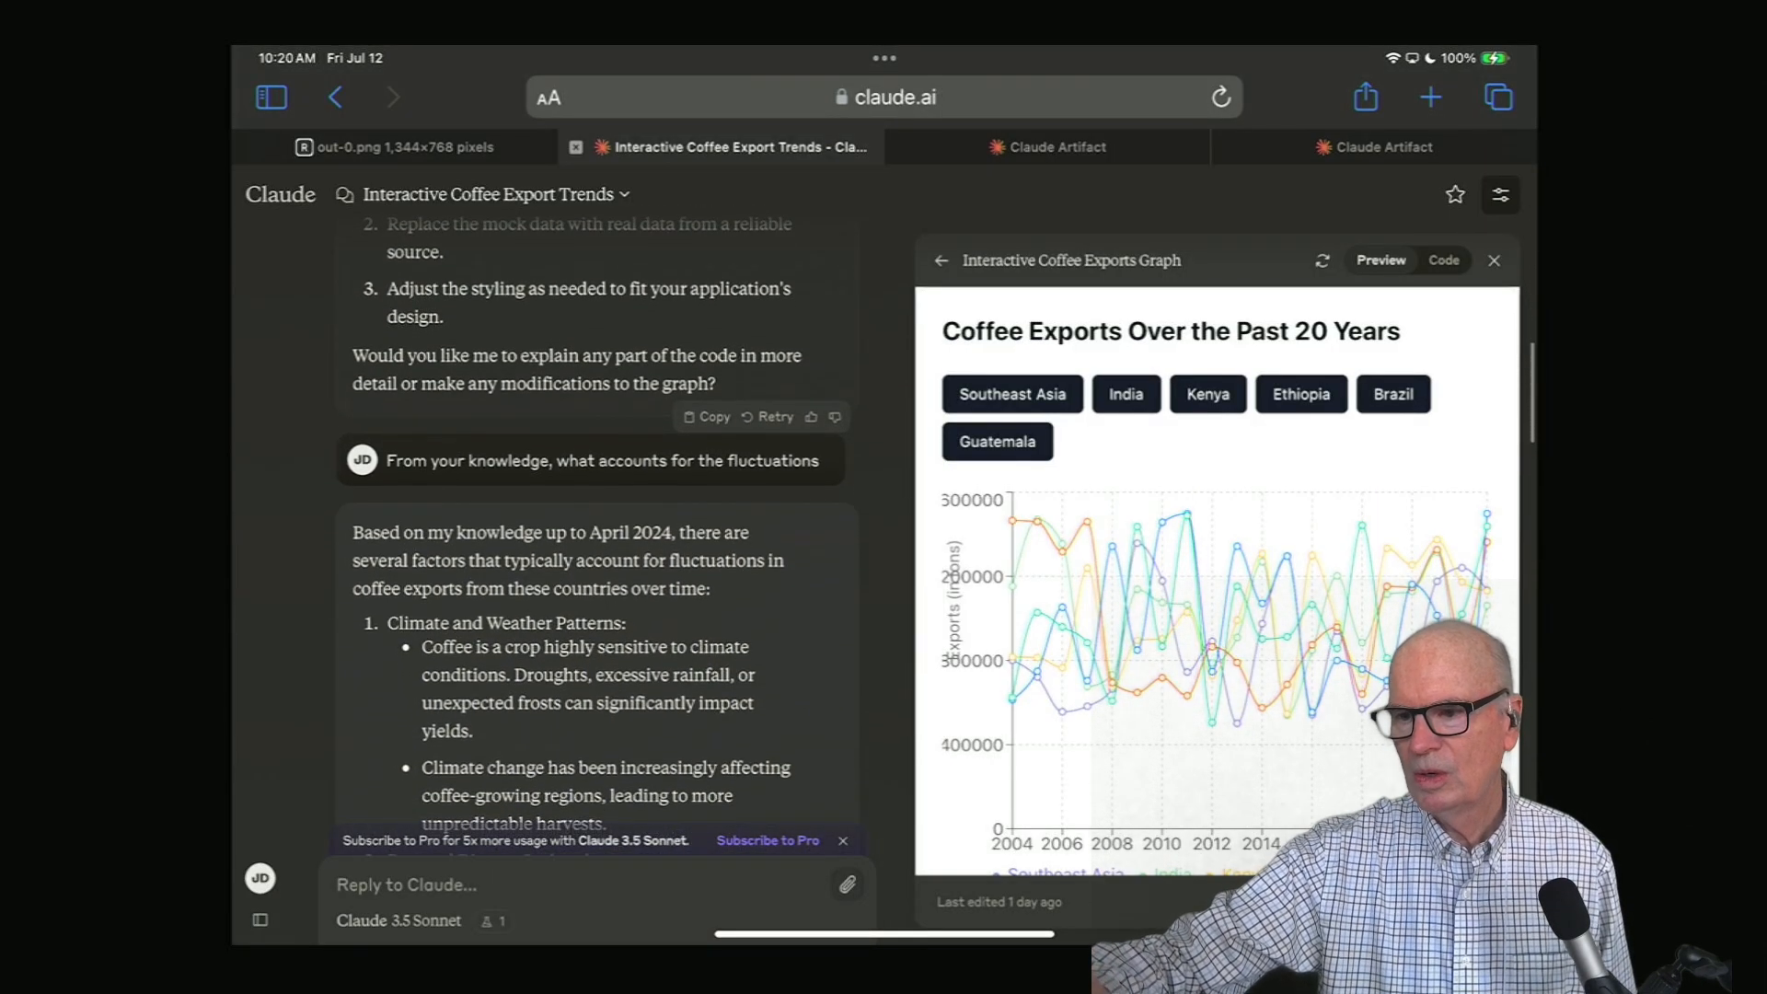
{"action": "scroll", "scroll_direction": "down", "scroll_amount": 3}
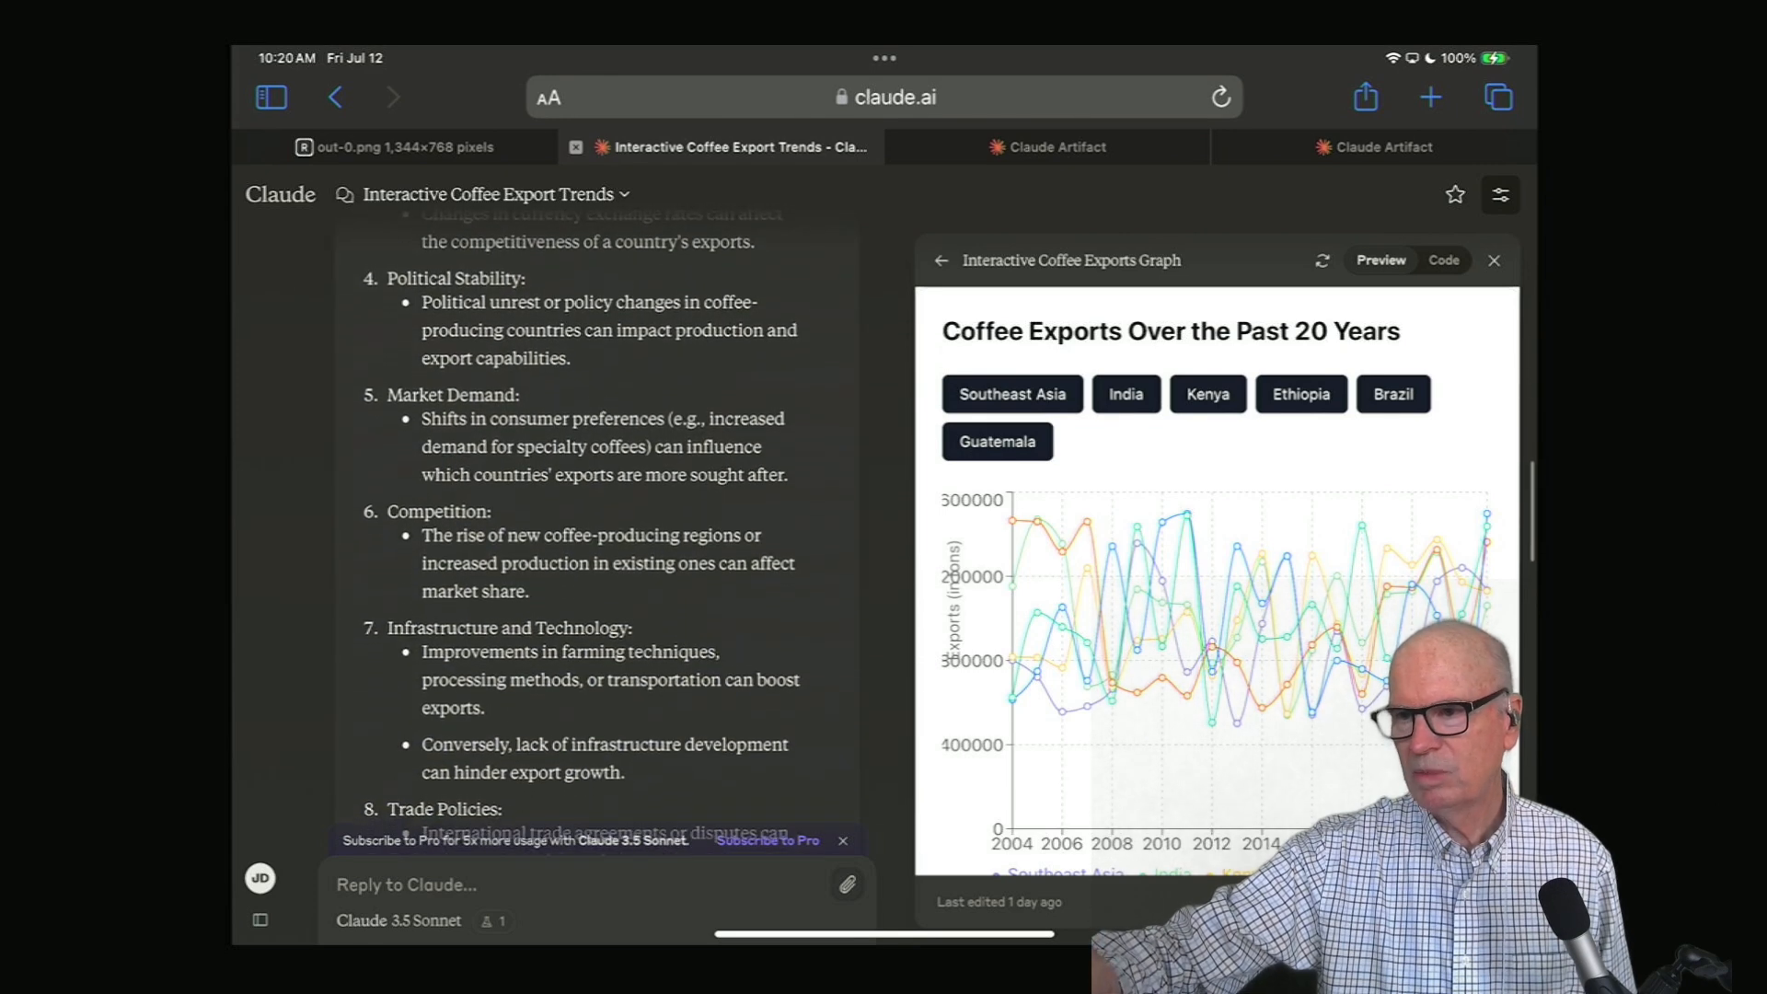
{"action": "scroll", "scroll_direction": "down", "scroll_amount": 3}
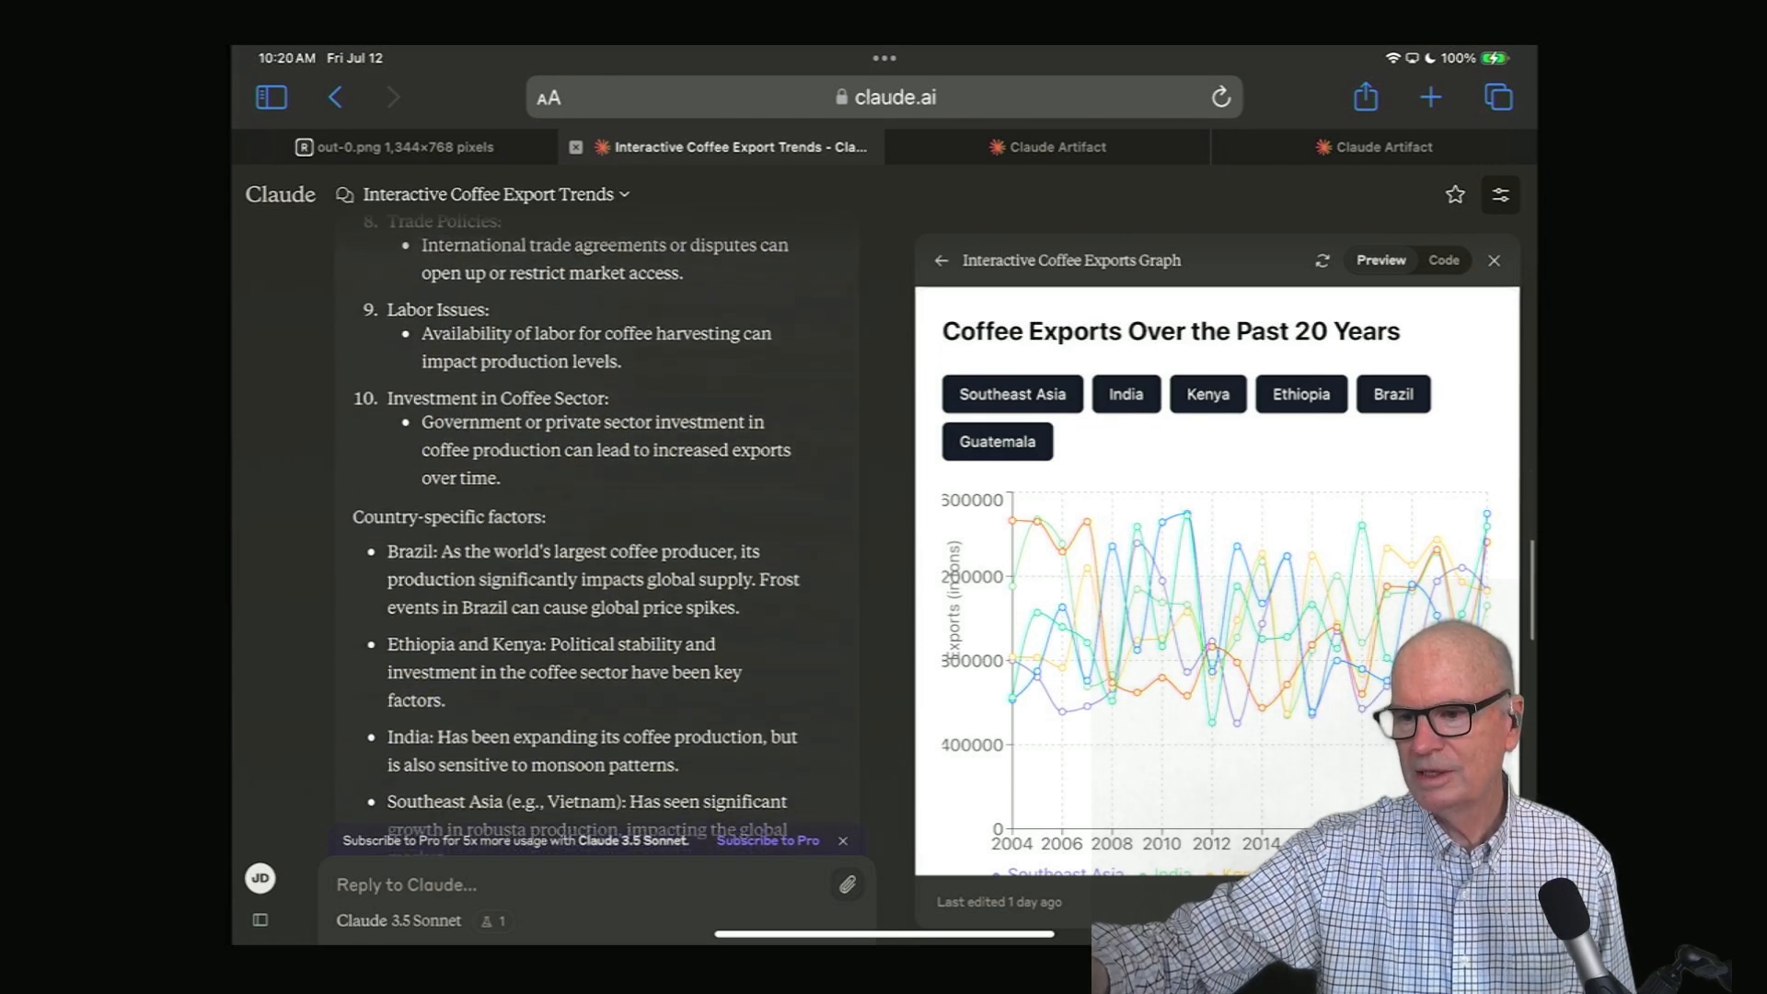
{"action": "scroll", "scroll_direction": "down", "scroll_amount": 3}
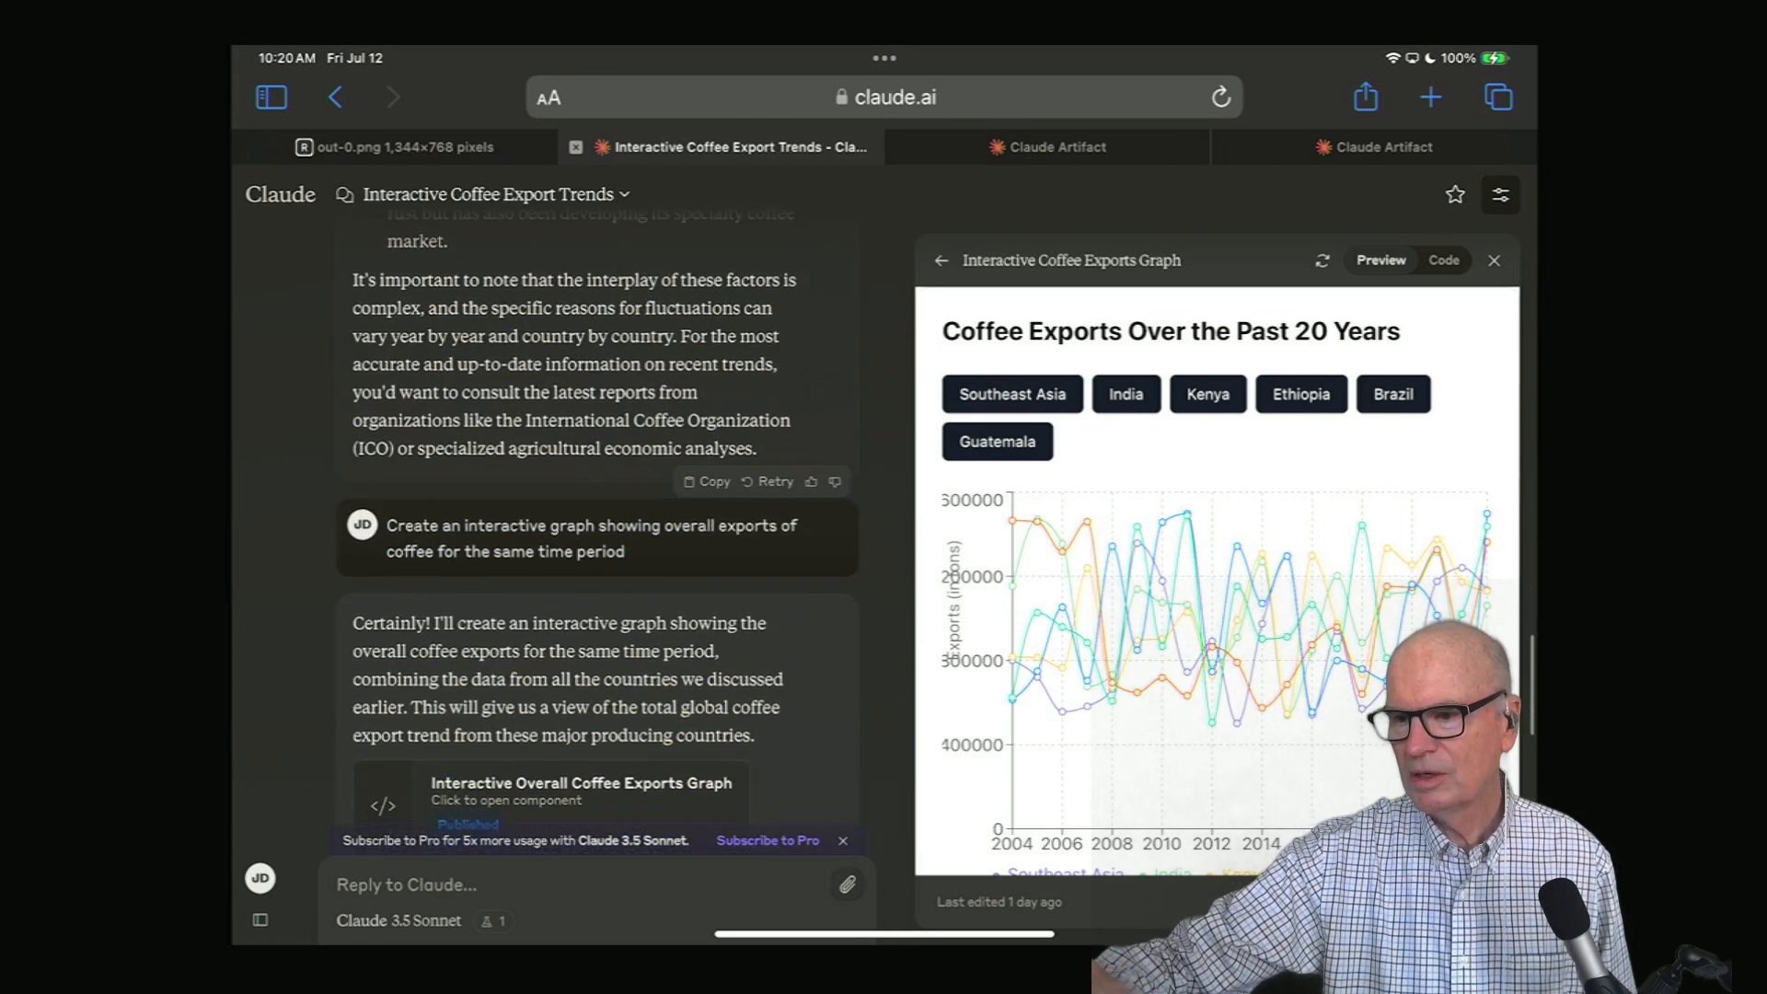
{"action": "scroll", "scroll_direction": "down", "scroll_amount": 3}
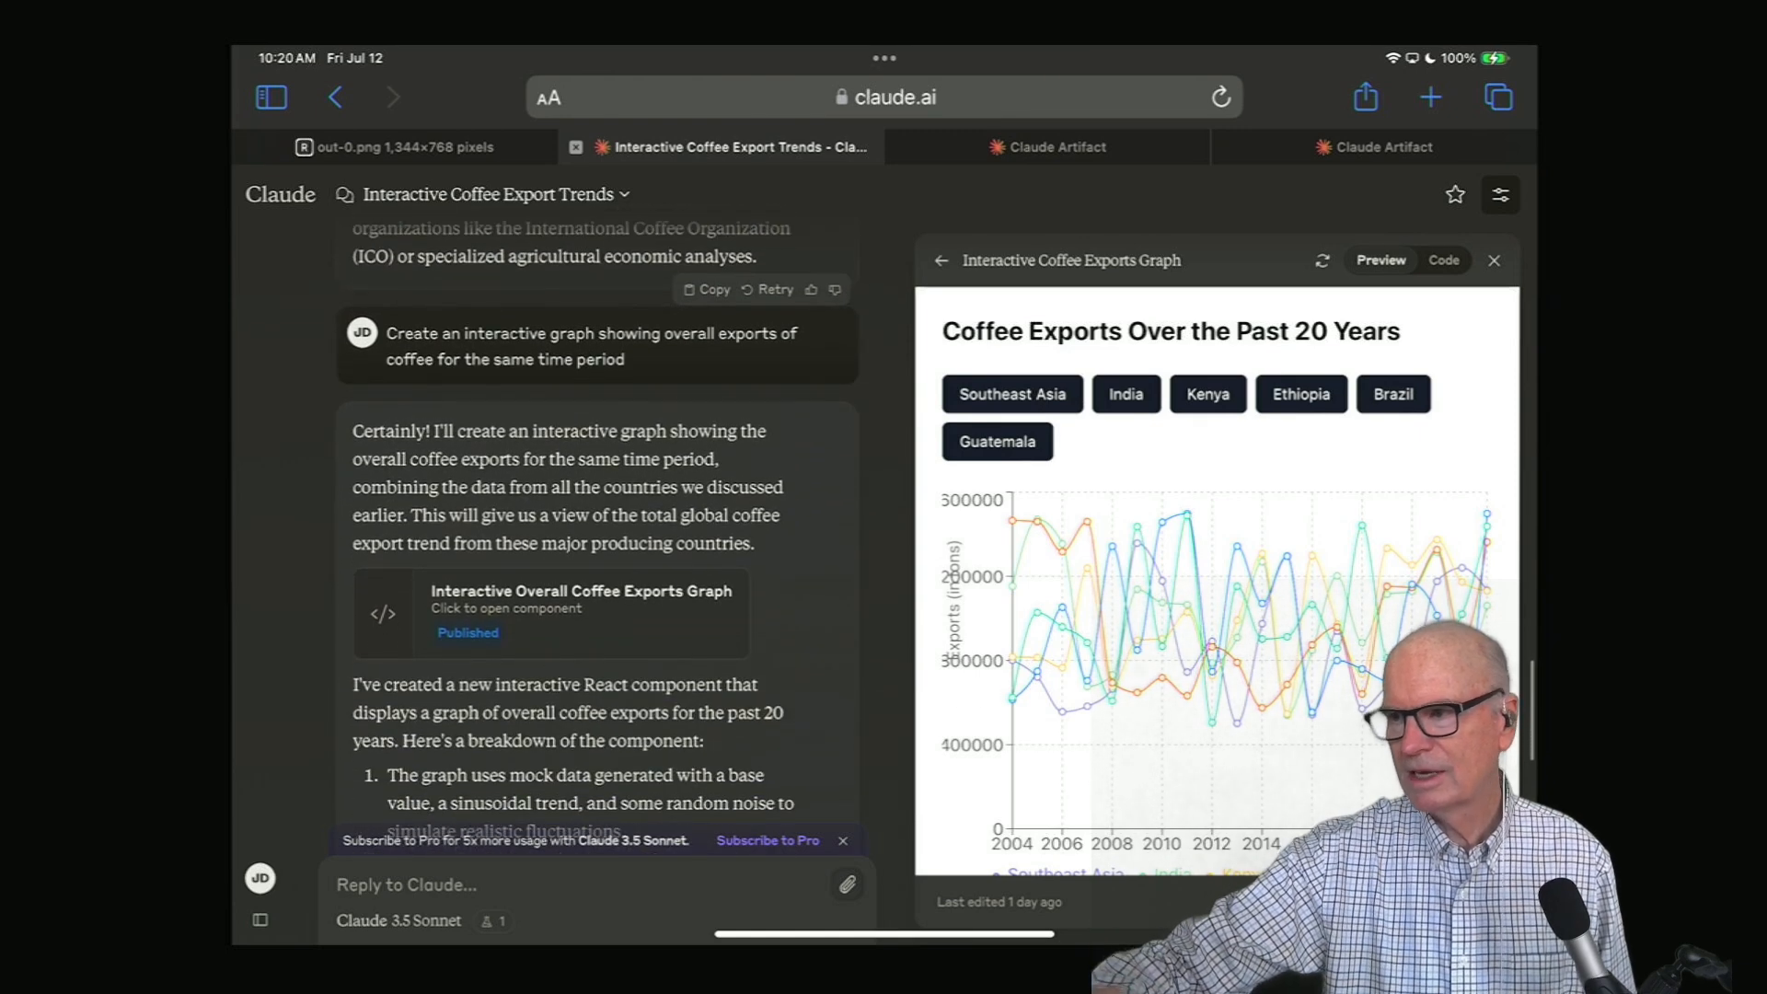